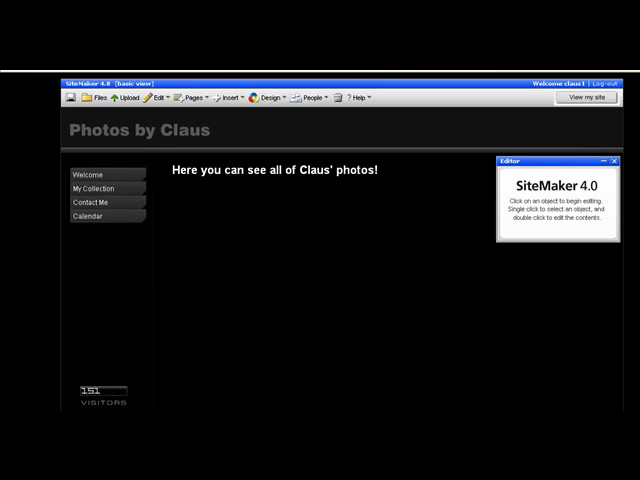
{"action": "mouse_move", "coordinate": [302, 242]}
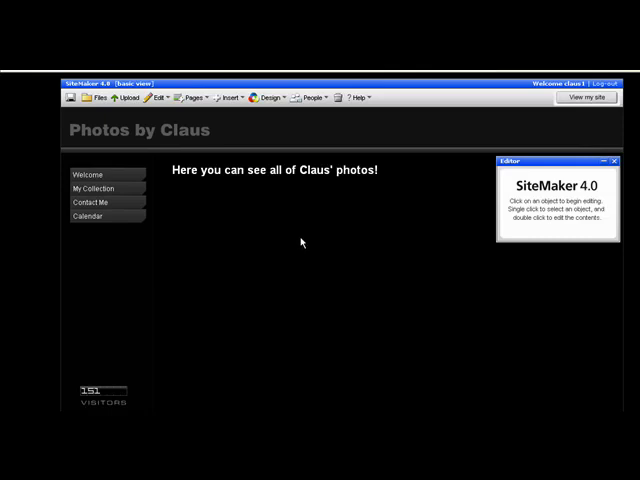
{"action": "mouse_move", "coordinate": [309, 241]}
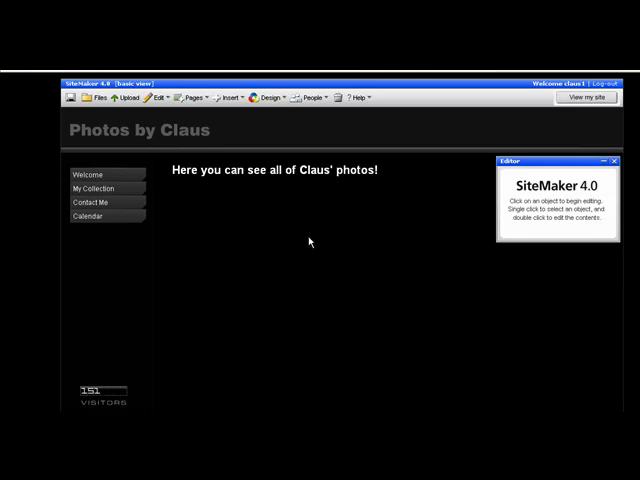
{"action": "mouse_move", "coordinate": [287, 118]}
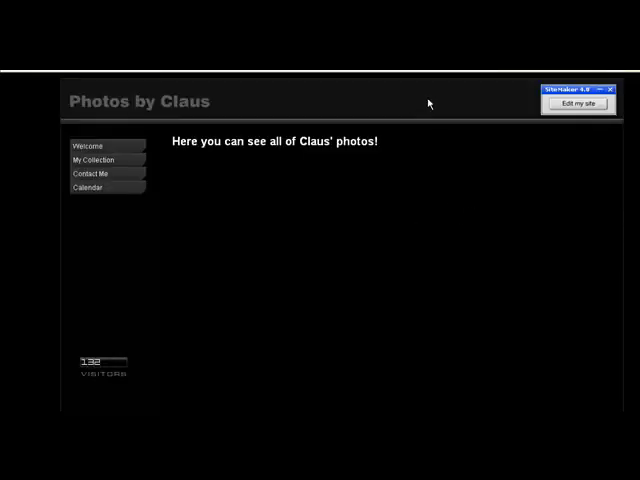
Preview the My Collection, Calendar and Contact Me pages, then resume editing on Contact Me
{"action": "left_click", "coordinate": [95, 159]}
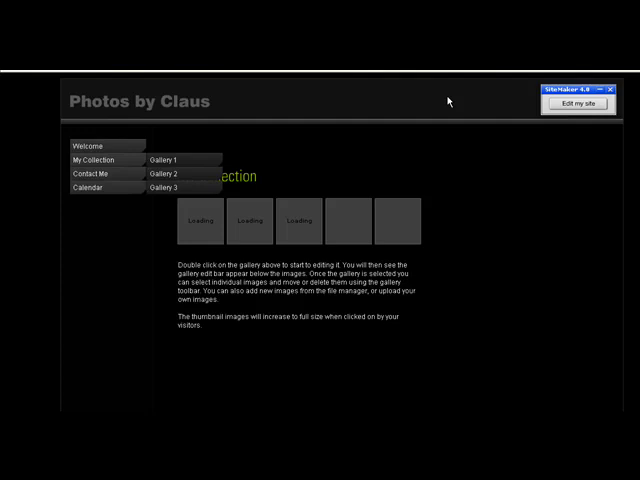
{"action": "left_click", "coordinate": [86, 189]}
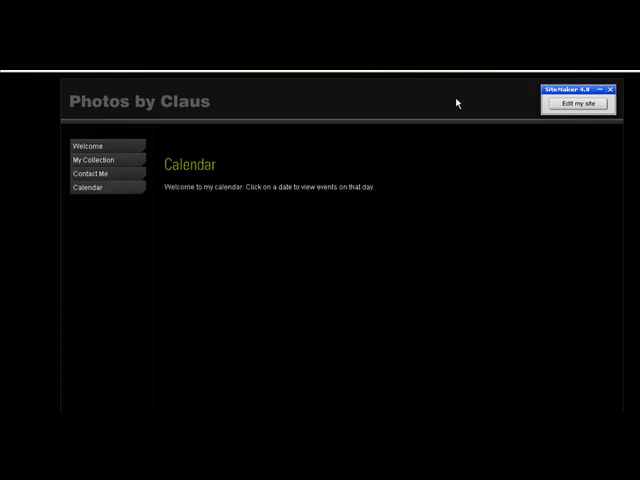
{"action": "left_click", "coordinate": [90, 173]}
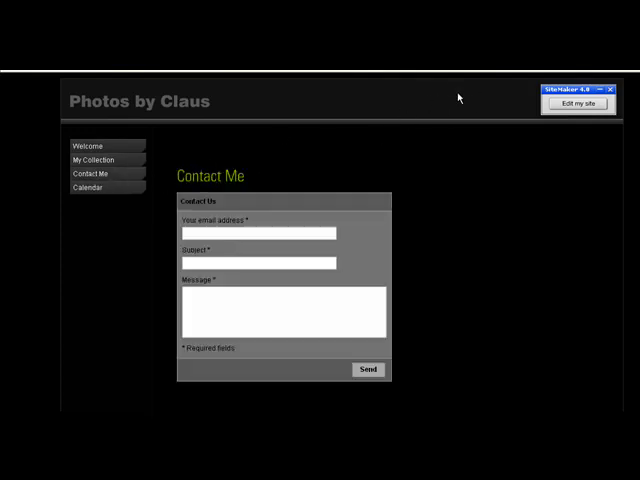
{"action": "left_click", "coordinate": [580, 105]}
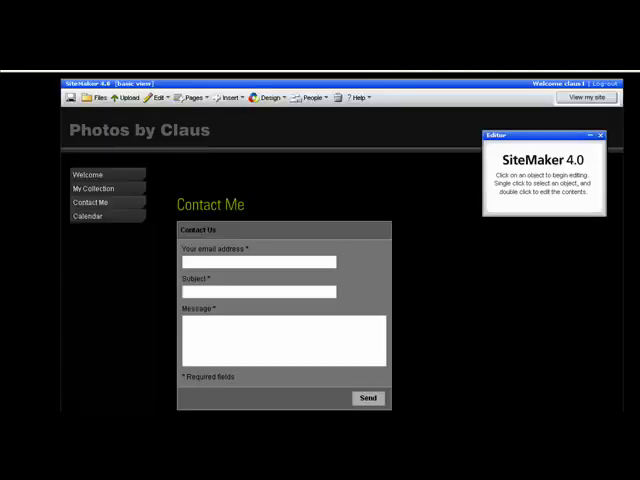
Start Reposition and Scale for the loading bar from Design > Loading bar settings
{"action": "left_click", "coordinate": [288, 98]}
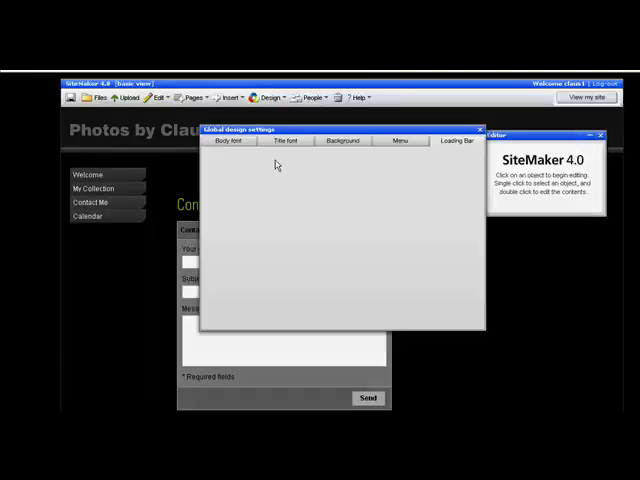
{"action": "left_click", "coordinate": [457, 141]}
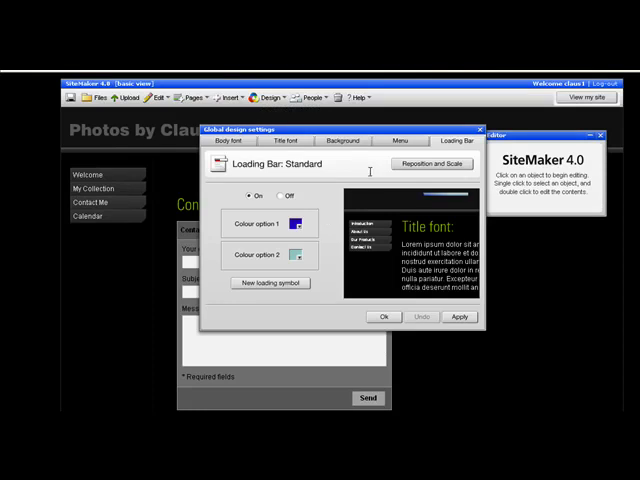
{"action": "left_click", "coordinate": [430, 164]}
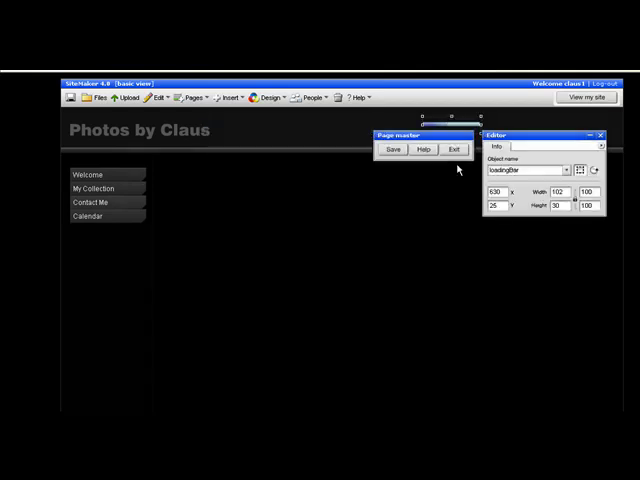
Move the Page master panel aside and drag the loading bar below the header beside the menu
{"action": "left_click_drag", "start_coordinate": [405, 135], "coordinate": [423, 163]}
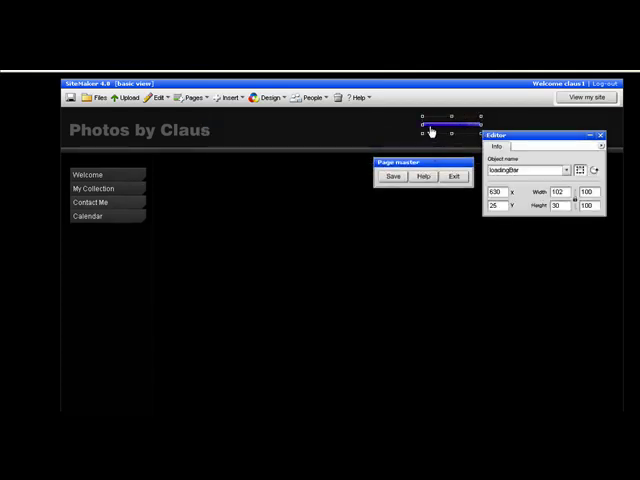
{"action": "left_click_drag", "start_coordinate": [445, 128], "coordinate": [338, 128]}
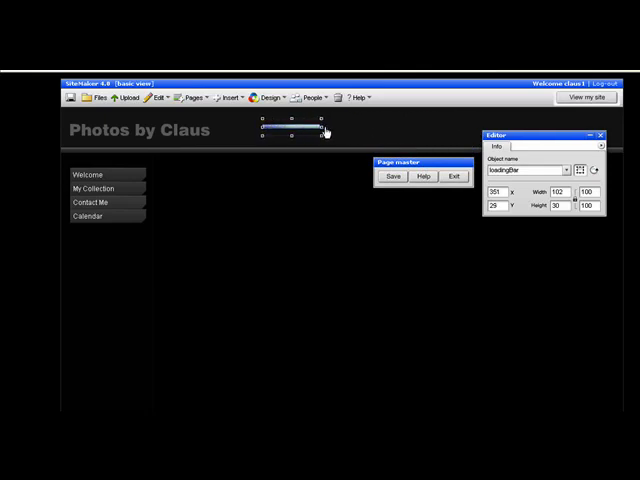
{"action": "left_click_drag", "start_coordinate": [316, 132], "coordinate": [316, 147]}
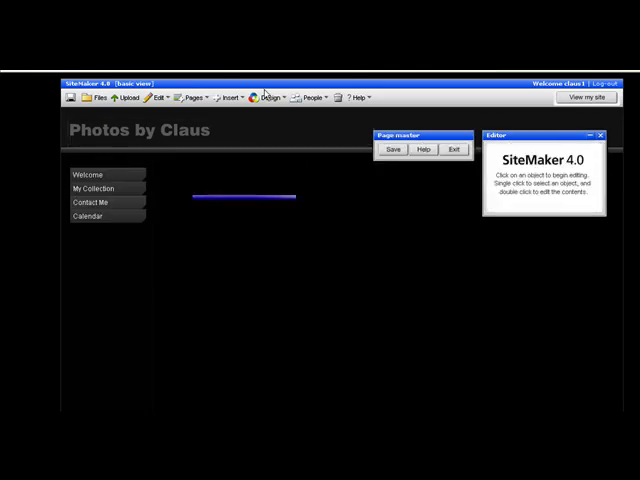
Reopen the Design > Loading bar settings to reach the File Manager for a new symbol
{"action": "left_click", "coordinate": [282, 98]}
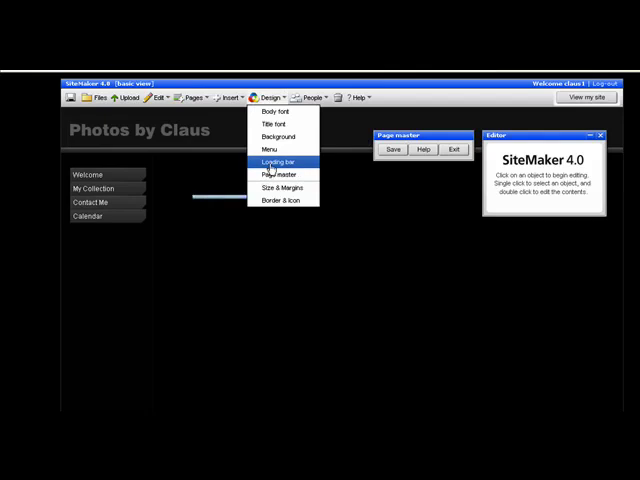
{"action": "left_click", "coordinate": [272, 161]}
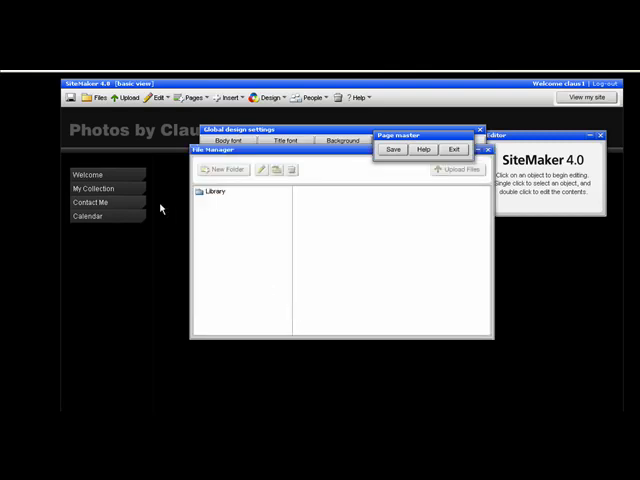
Preview the Clock, Standard and Stripe symbols in the Library and use the chosen one
{"action": "left_click", "coordinate": [205, 192]}
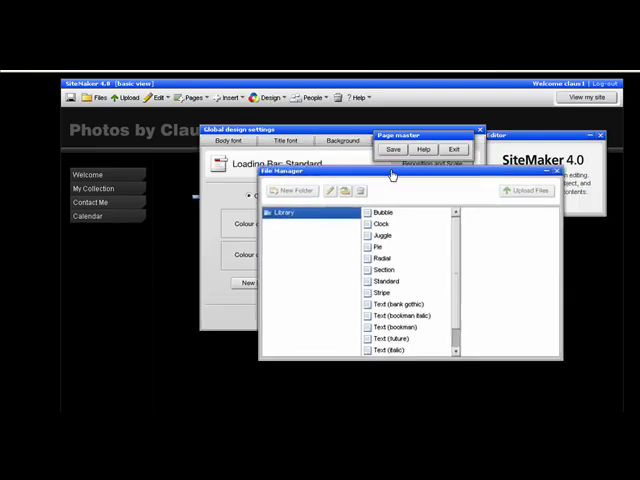
{"action": "left_click", "coordinate": [383, 222]}
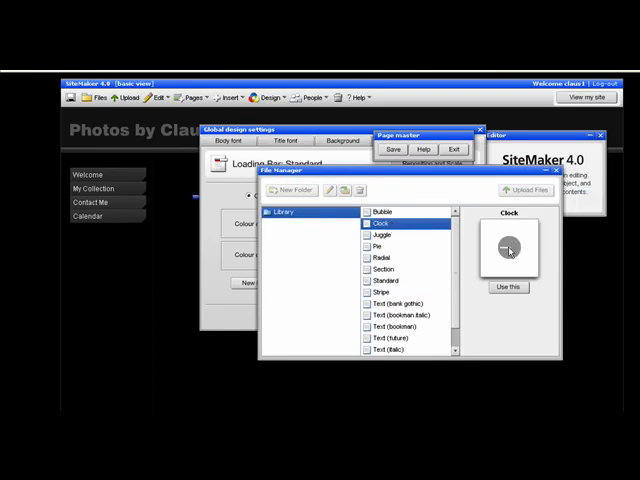
{"action": "left_click", "coordinate": [386, 280]}
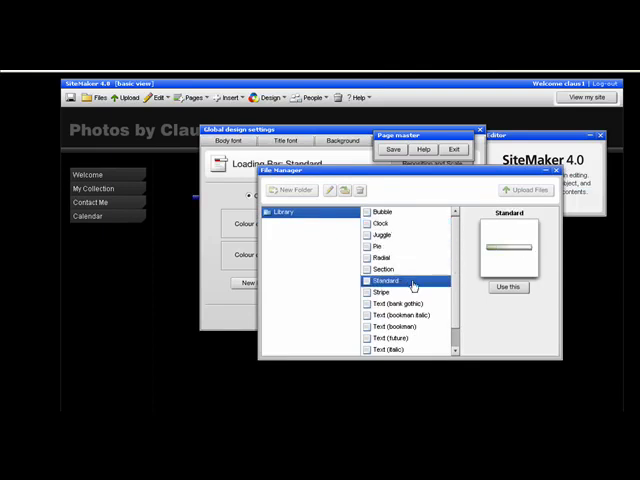
{"action": "left_click", "coordinate": [382, 292]}
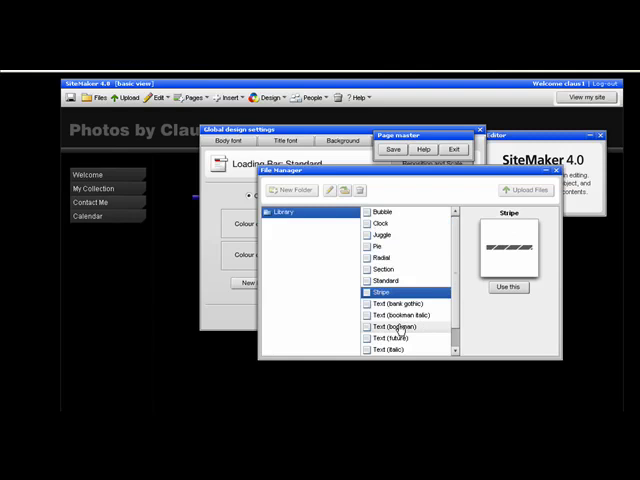
{"action": "left_click", "coordinate": [399, 326]}
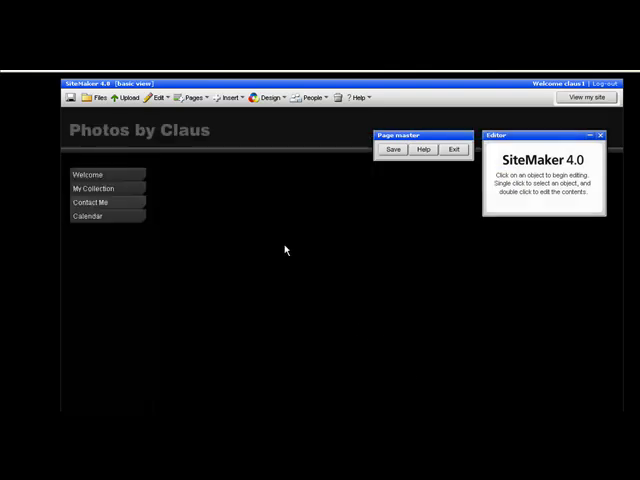
Drag on the page so the circular dashed loading symbol shows beside the menu
{"action": "left_click_drag", "start_coordinate": [417, 137], "coordinate": [410, 164]}
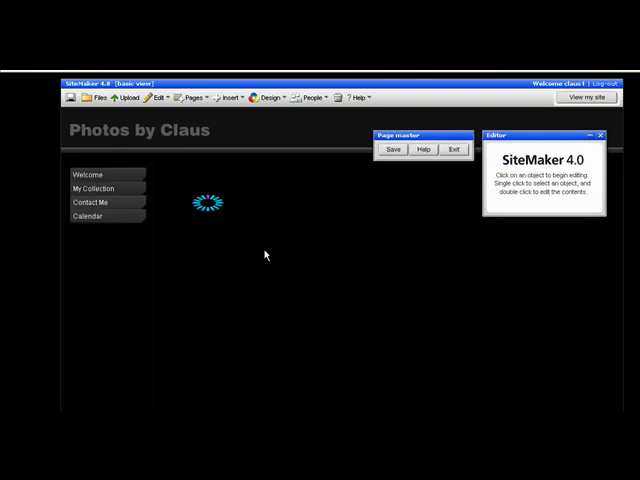
{"action": "mouse_move", "coordinate": [252, 255]}
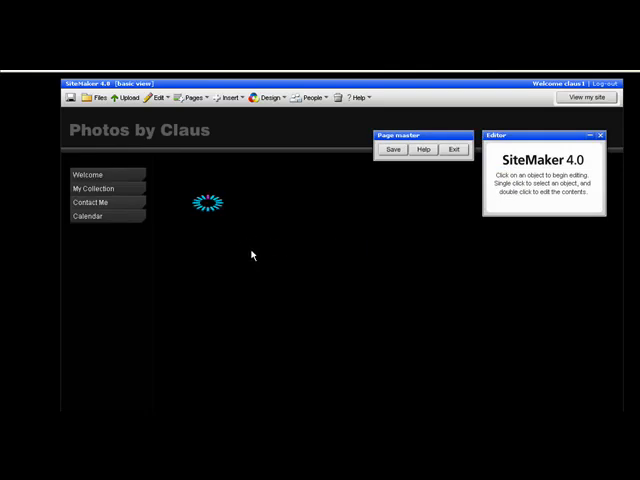